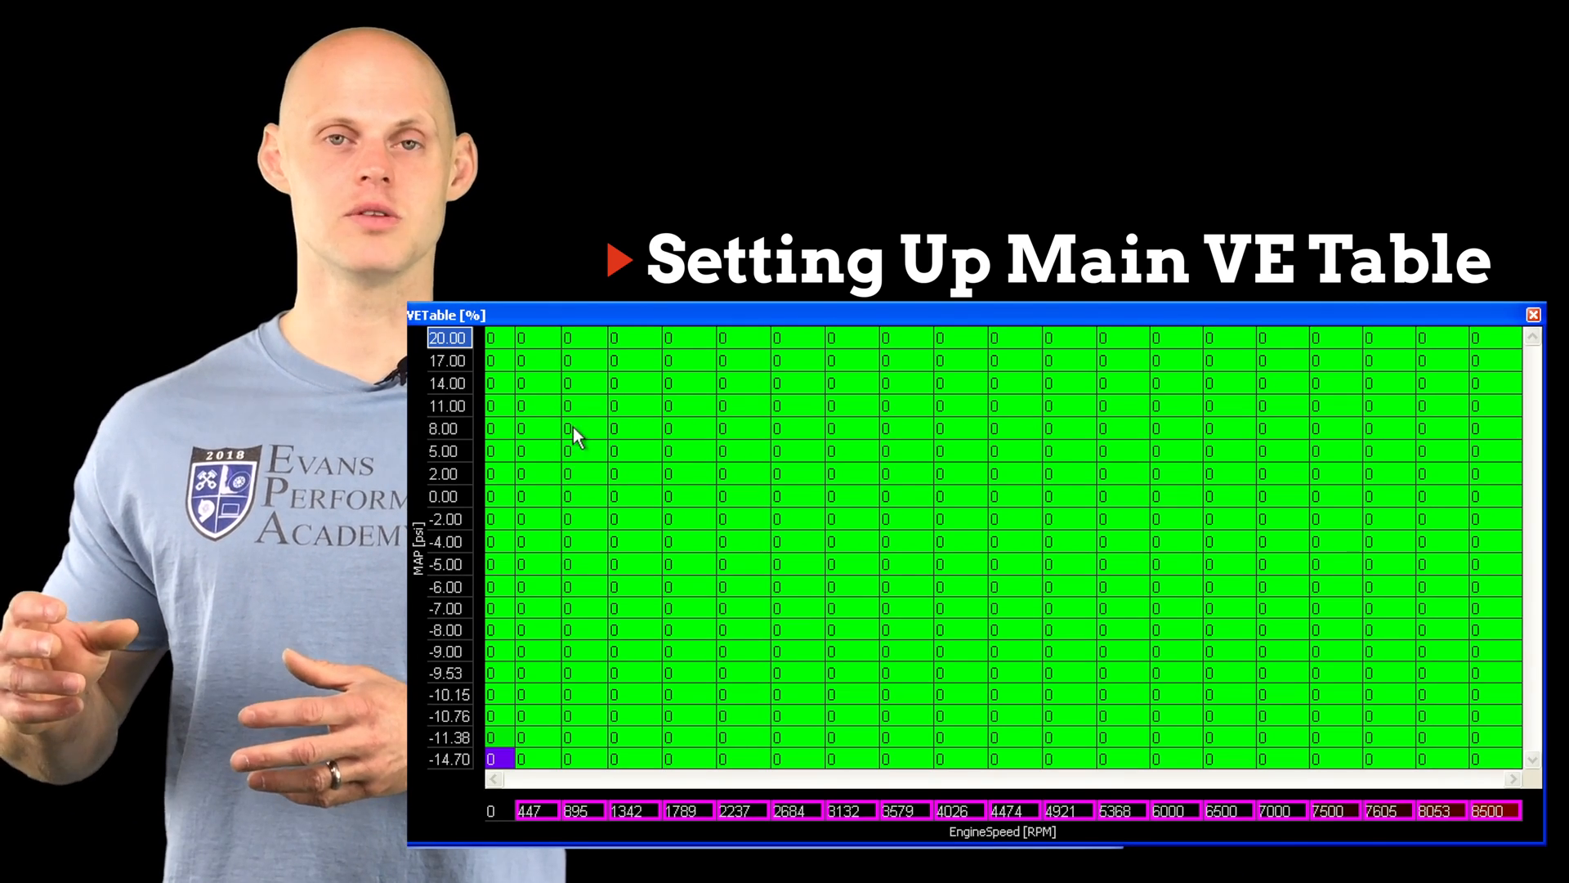
Step: Set the top MAP axis cell to 2.00 psi and interpolate downward toward -2.00 psi
click(447, 360)
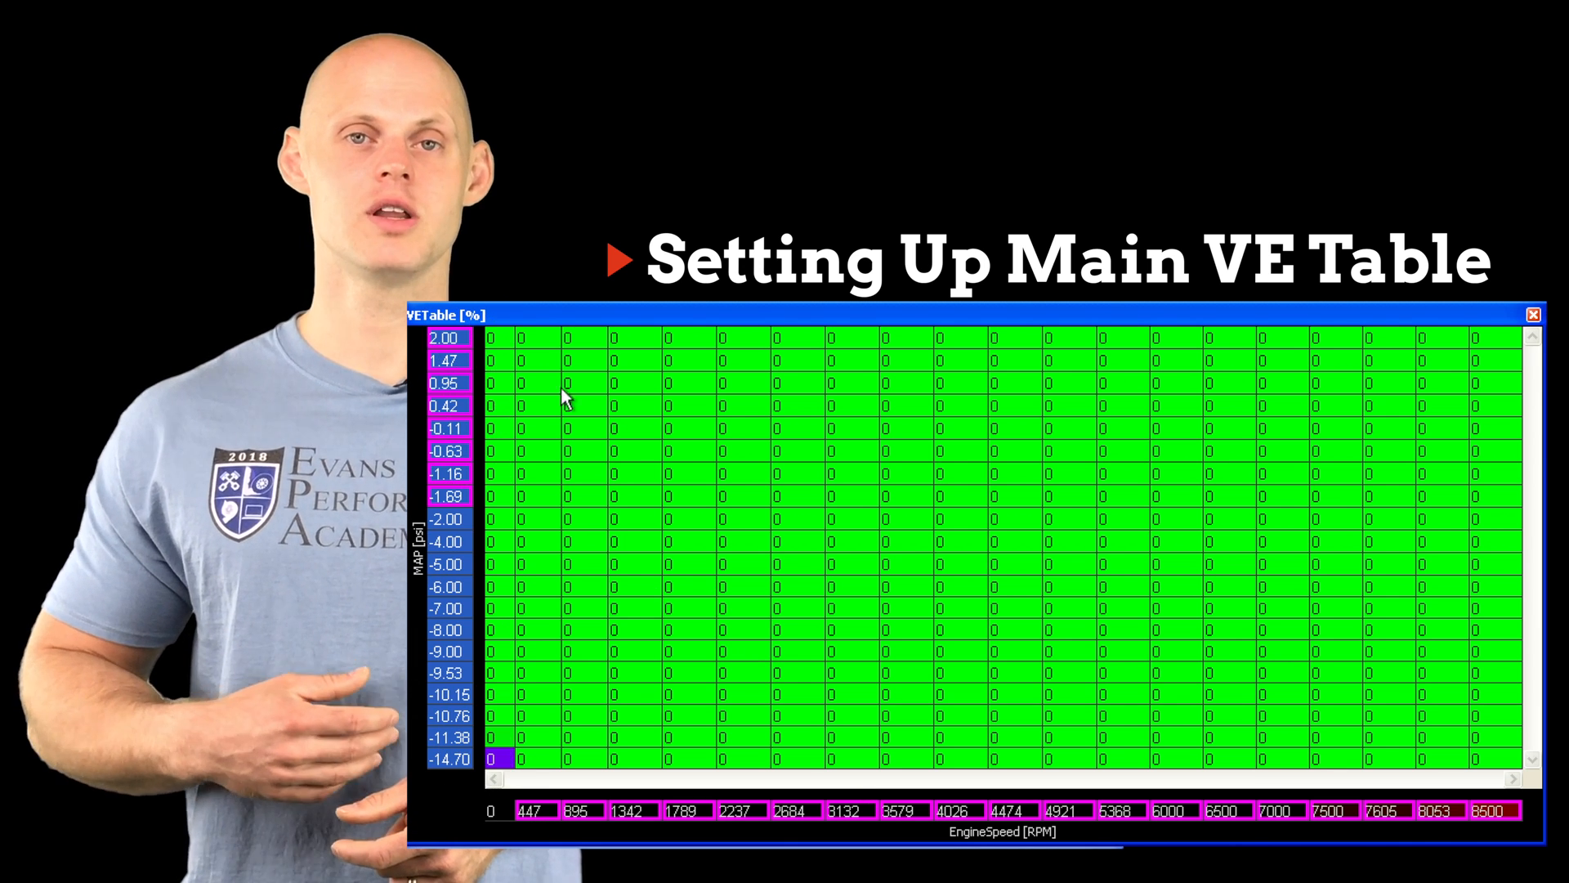
mouse_move(700, 531)
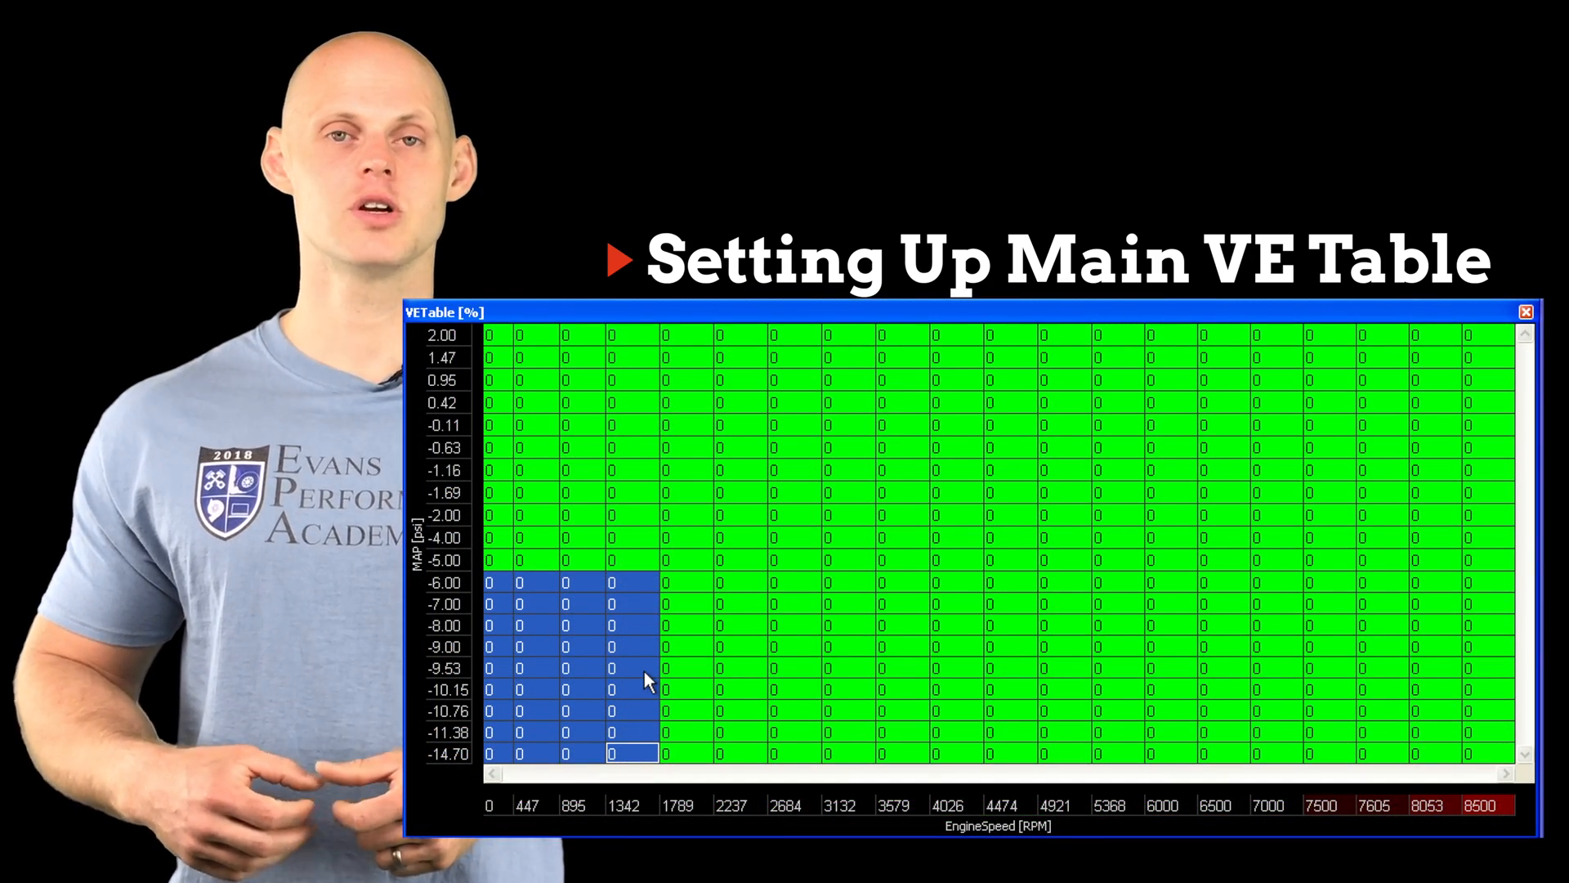
Step: Enter 50 in the -6 to -14.7 psi cells at 0–1342 RPM
text(50)
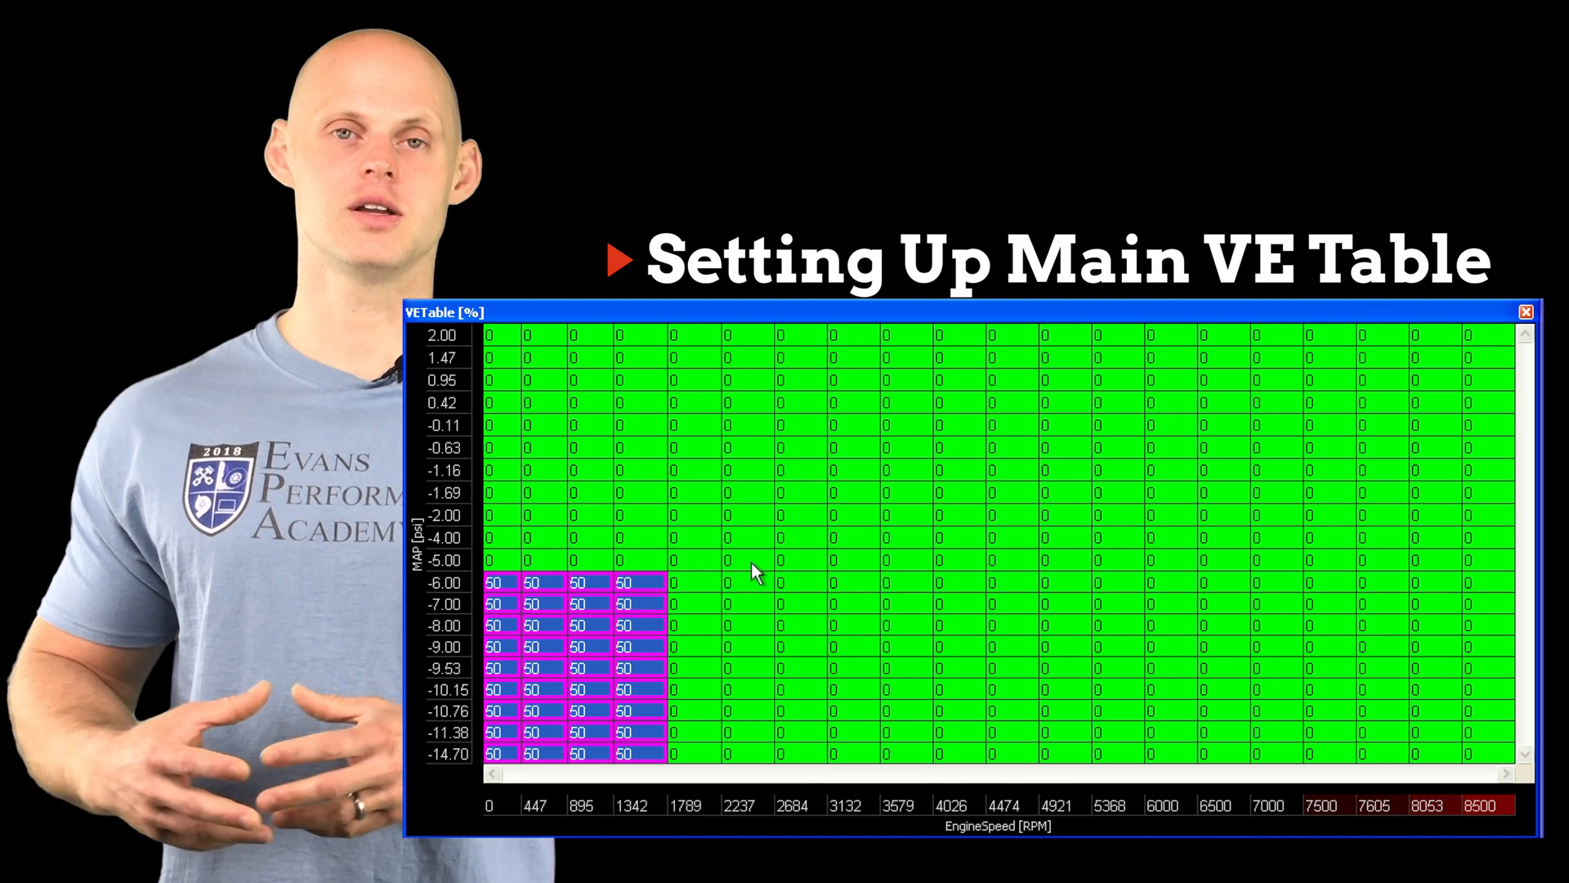
mouse_move(728, 596)
text(75)
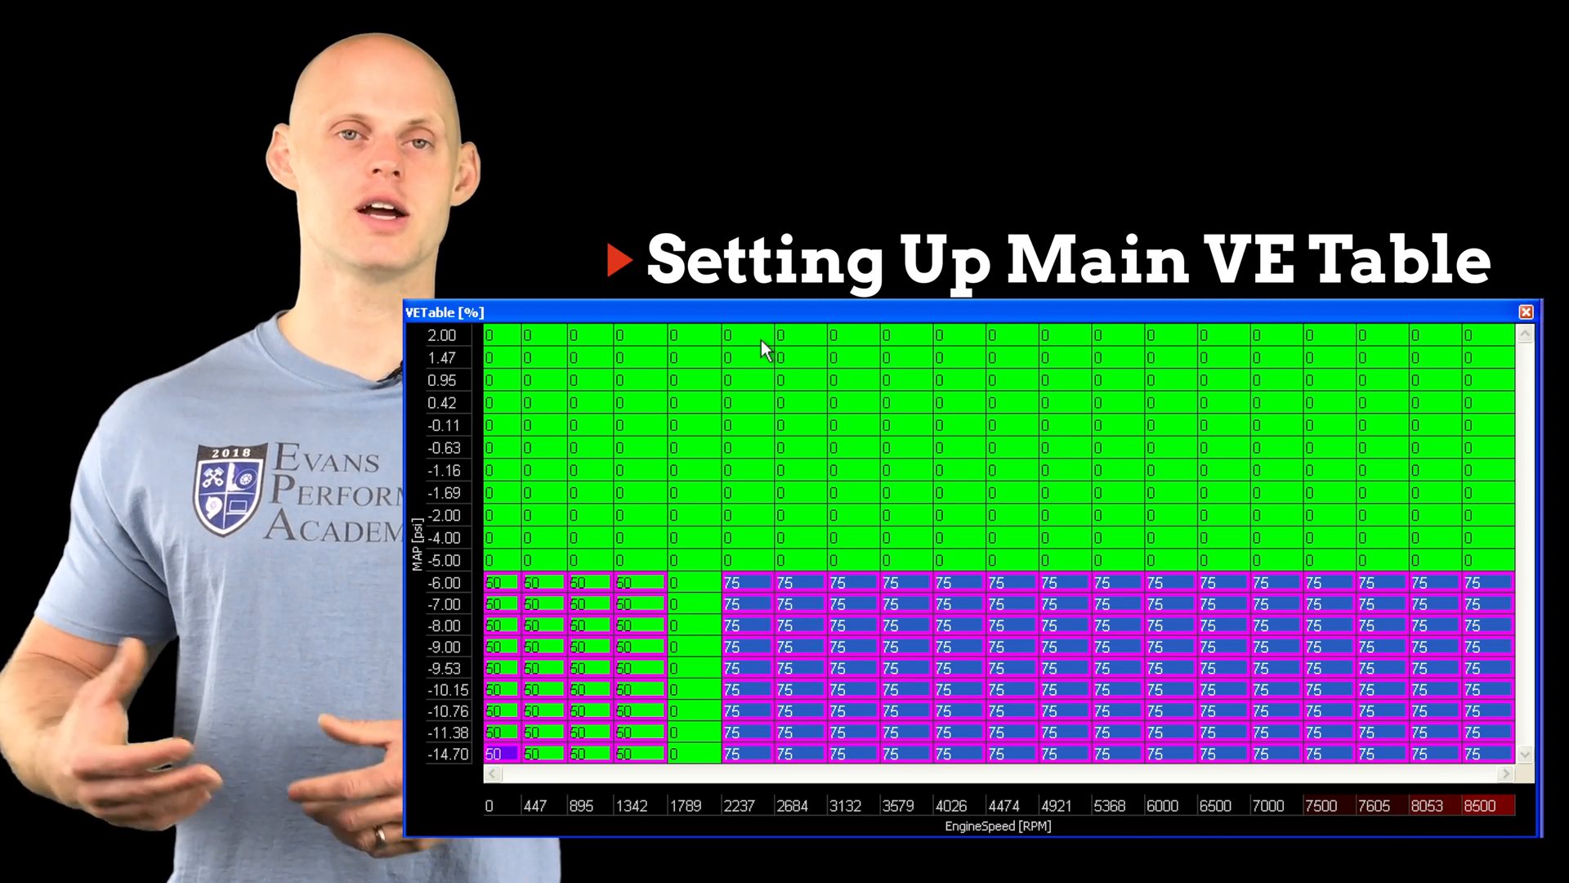
Step: Start selecting the high-pressure, low-RPM zone of the VE table
click(645, 336)
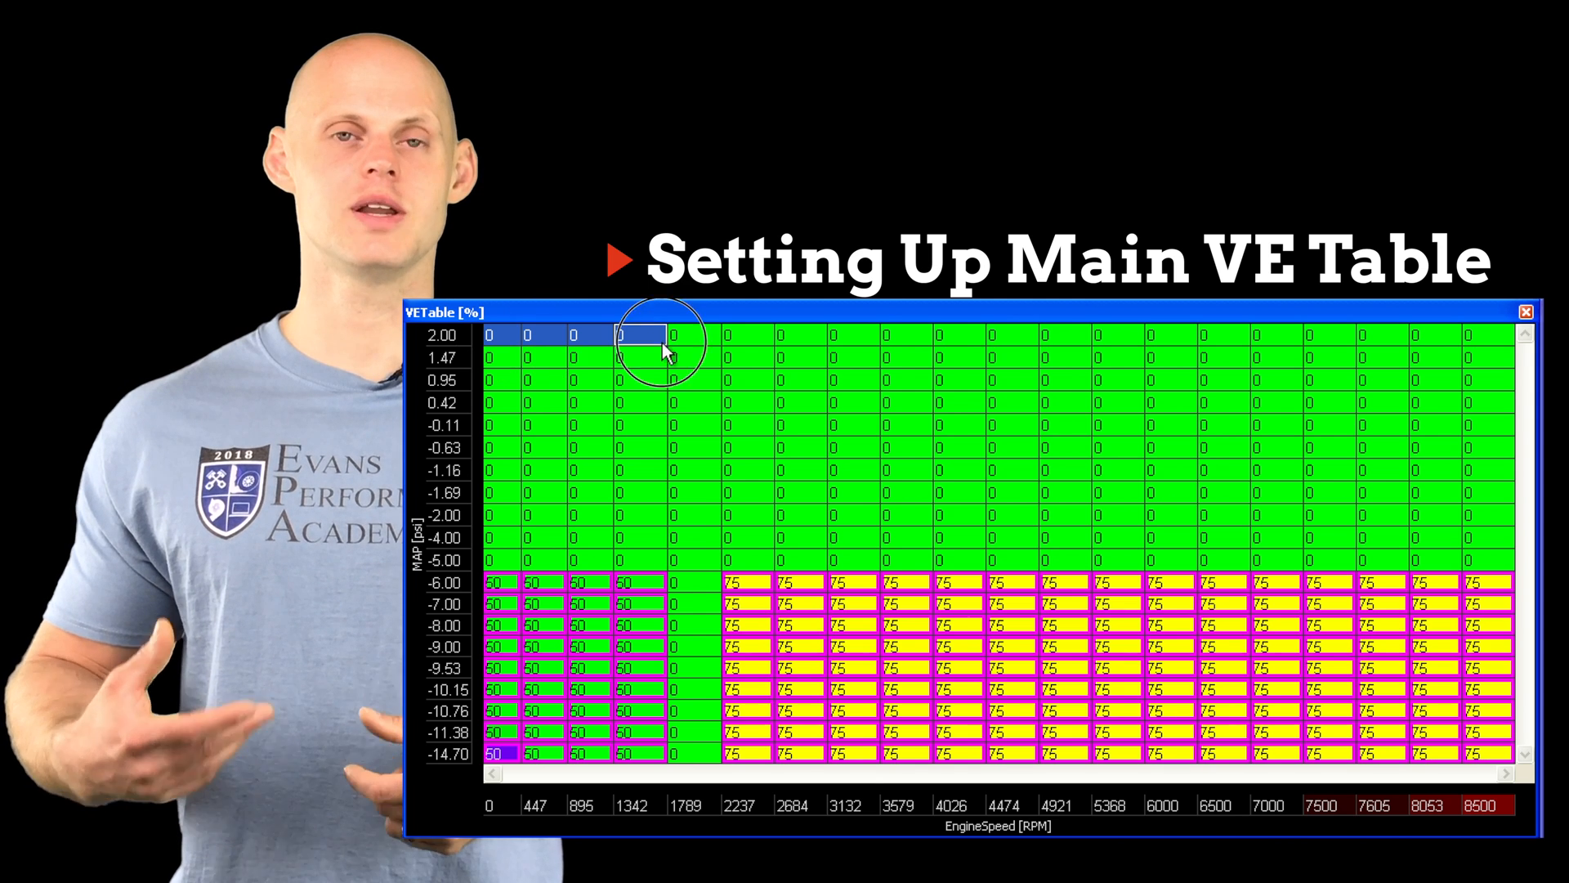